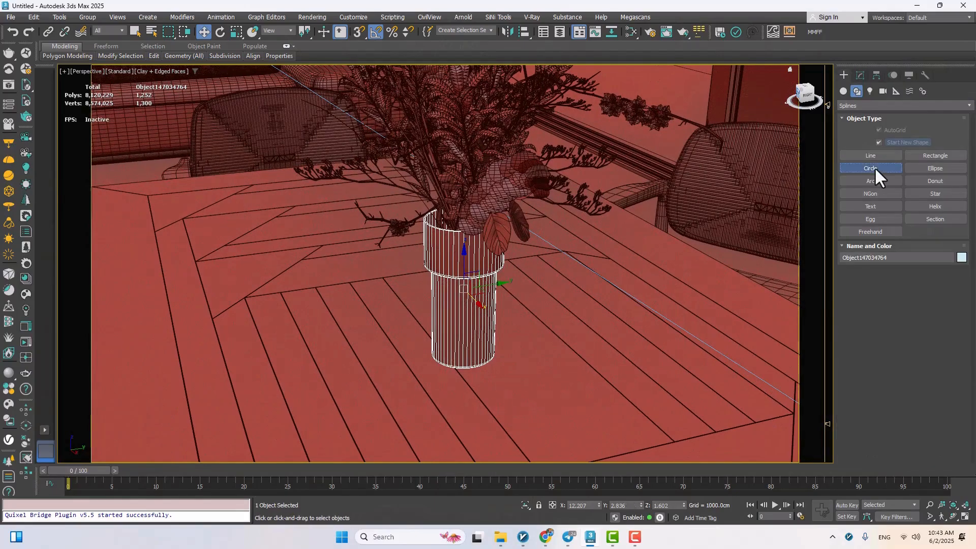
# Use the Circle spline tool to draw Circle001 around the vase base
pyautogui.click(870, 168)
pyautogui.write('e')
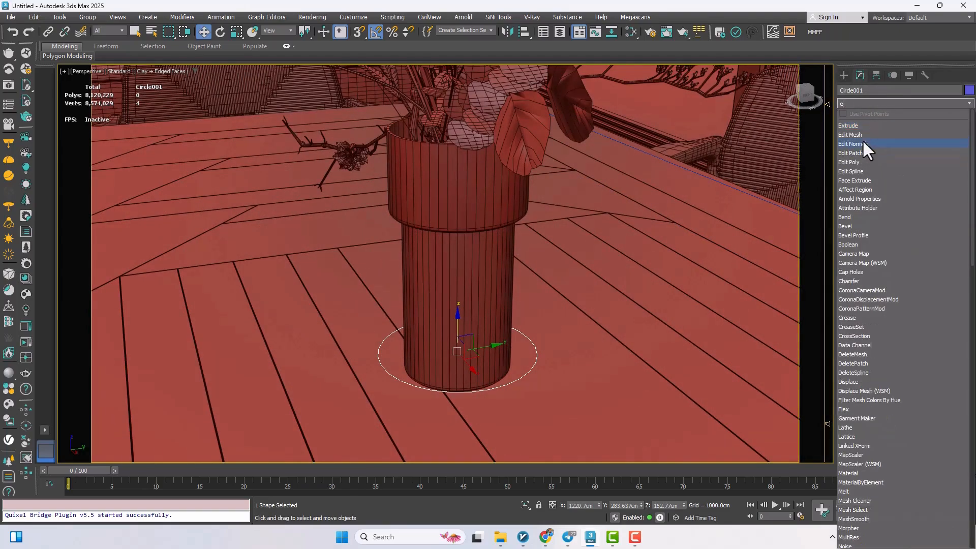
# Extrude the circle by 0.4cm with Cap Start and Cap End turned off
pyautogui.click(848, 125)
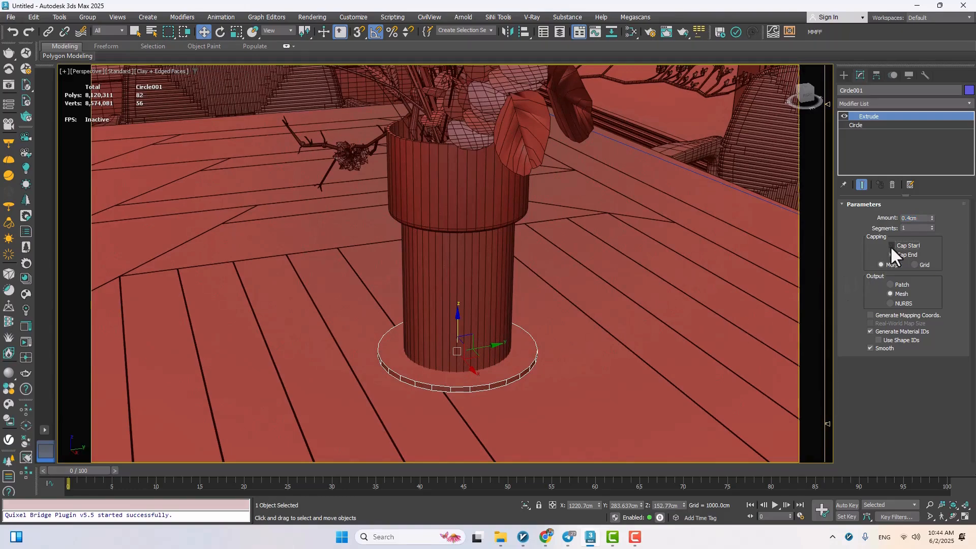
pyautogui.click(890, 245)
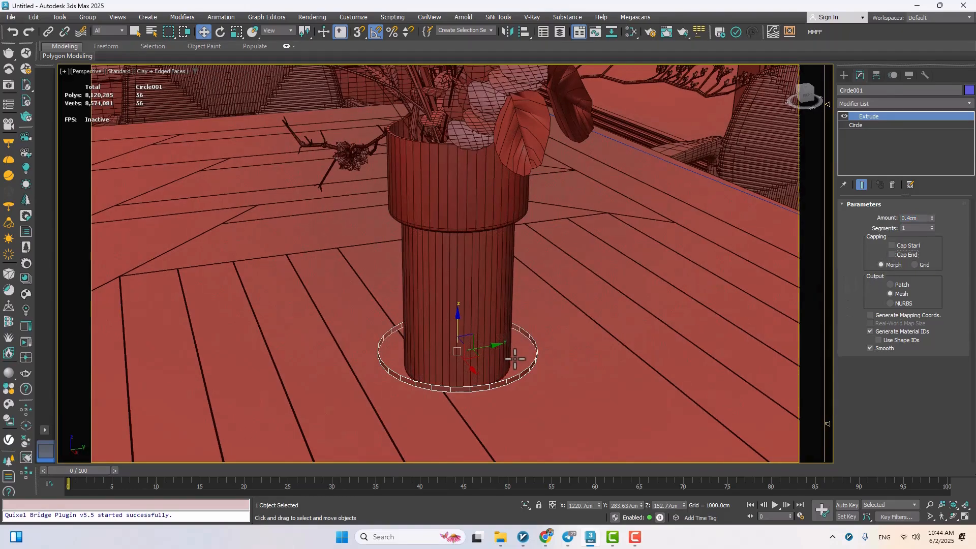
pyautogui.moveTo(508, 336)
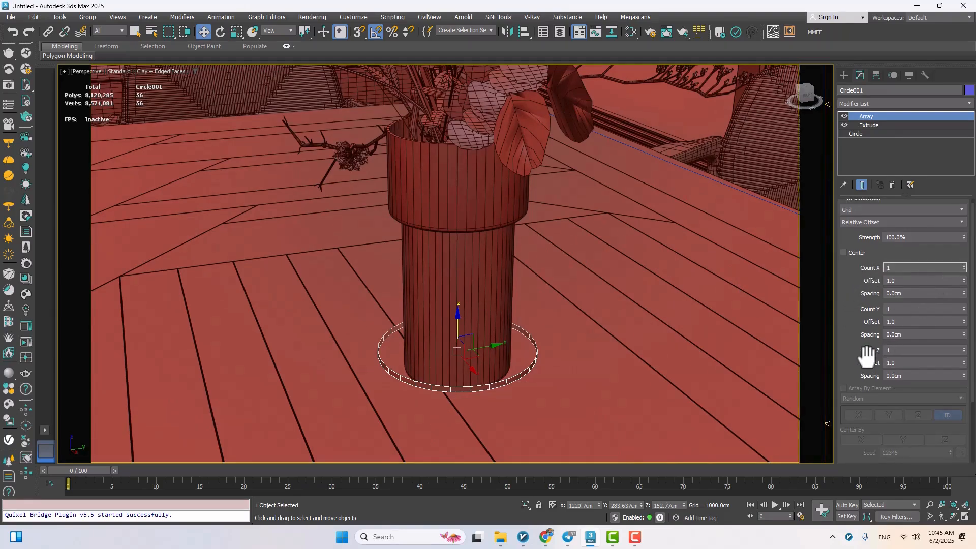
pyautogui.moveTo(765, 311)
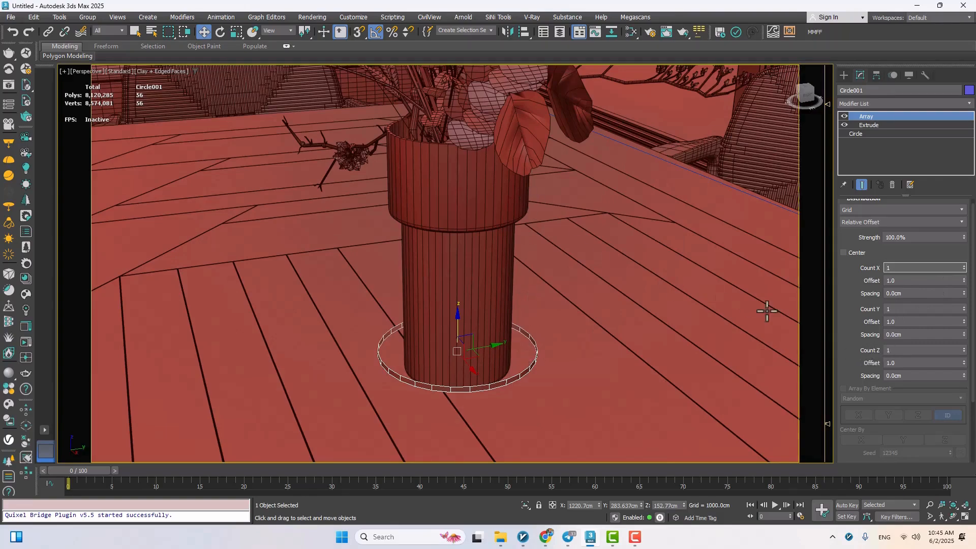
pyautogui.moveTo(968, 356)
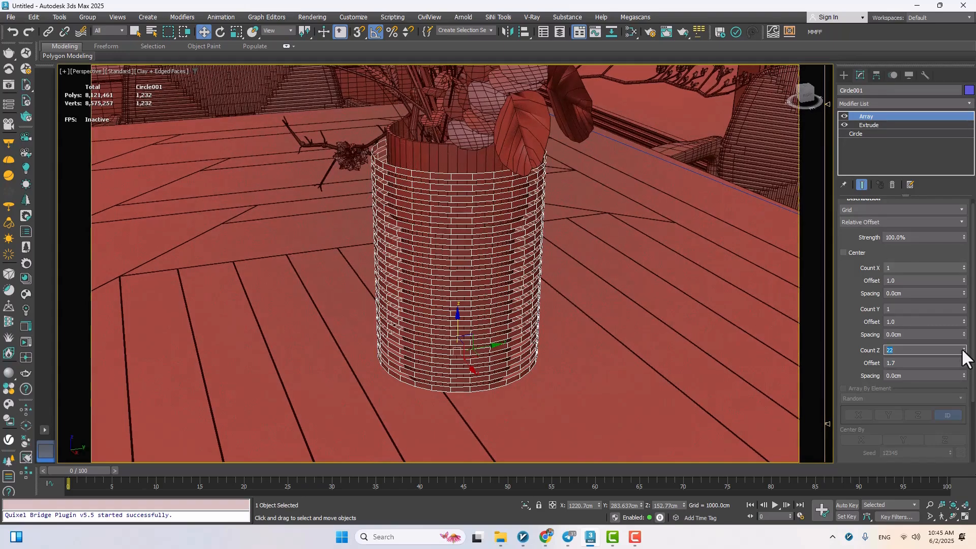
# Stack the band with an Array modifier, Count Z 22 and Offset 1.7
pyautogui.click(965, 347)
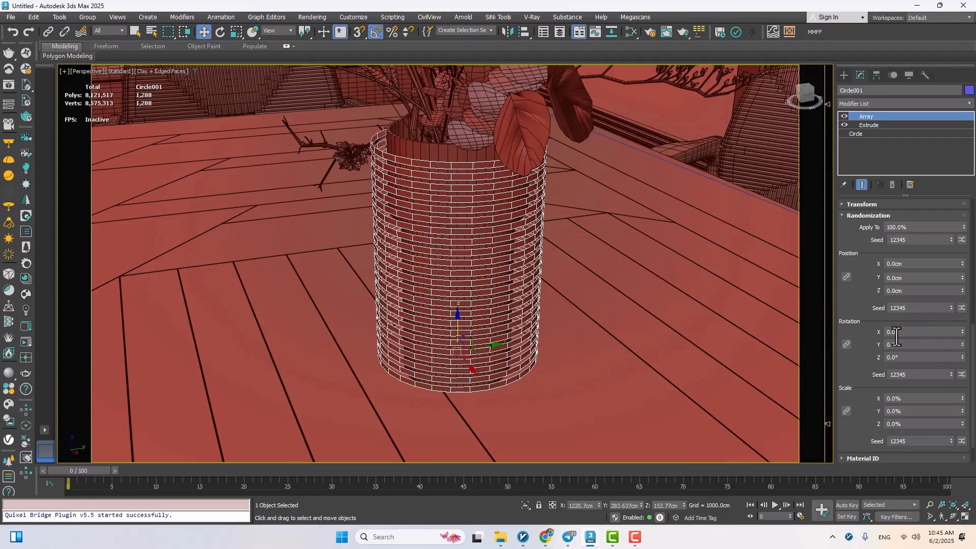
pyautogui.moveTo(905, 332)
pyautogui.write('3')
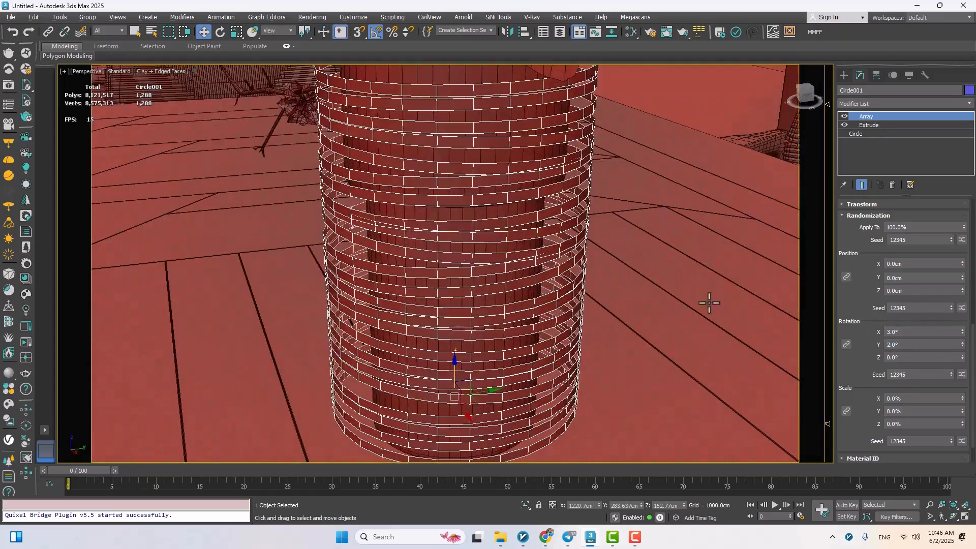
pyautogui.moveTo(429, 273)
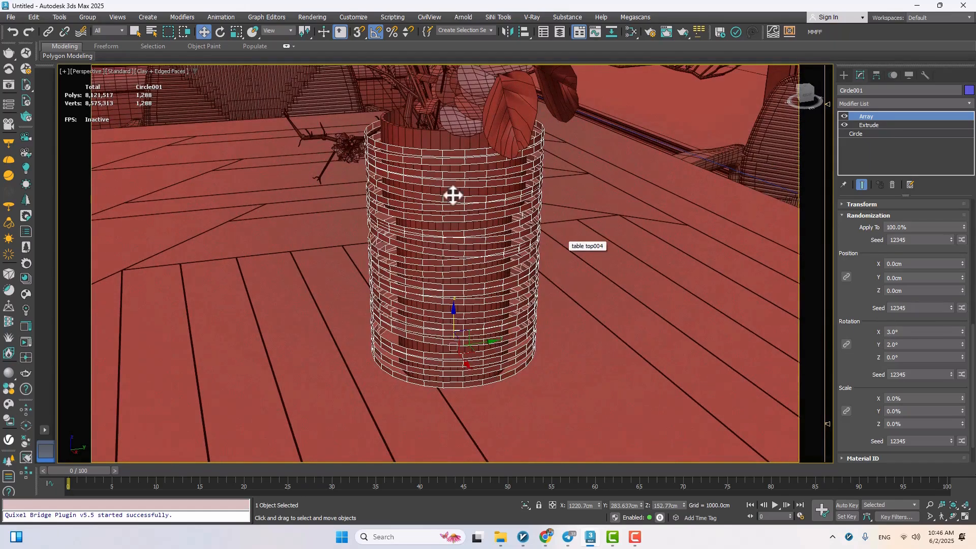
pyautogui.moveTo(431, 146)
pyautogui.write('c')
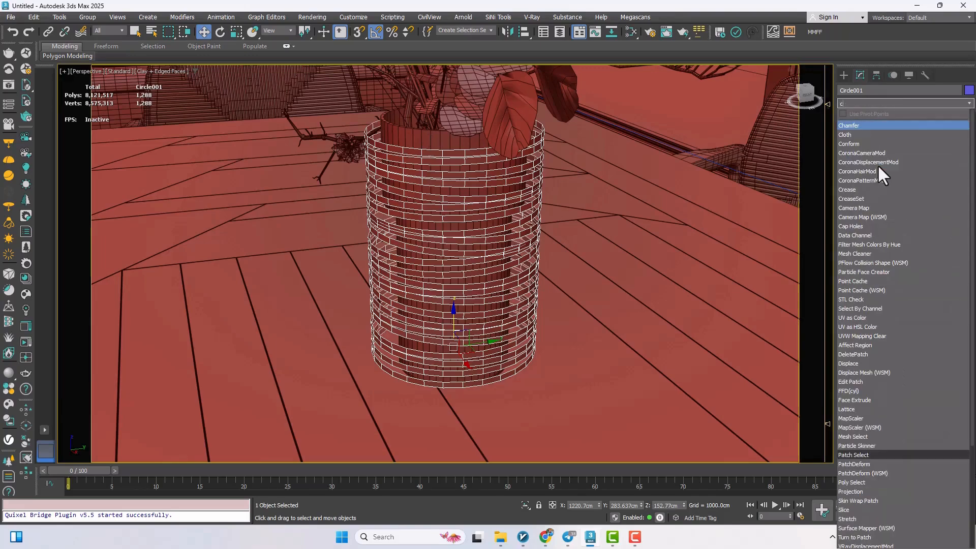
# Conform the rings to the vase using Shrink Wrap with Offset 0.001
pyautogui.click(848, 144)
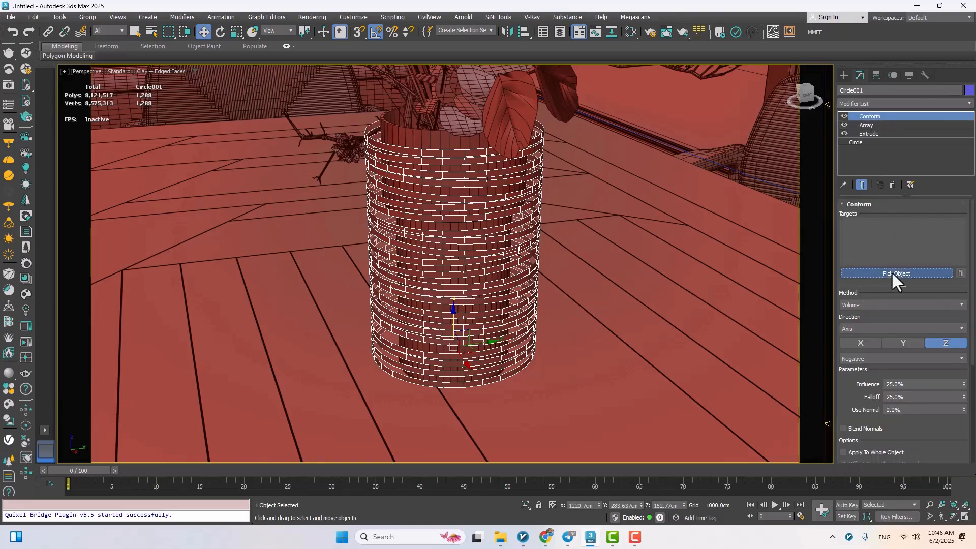
pyautogui.click(896, 273)
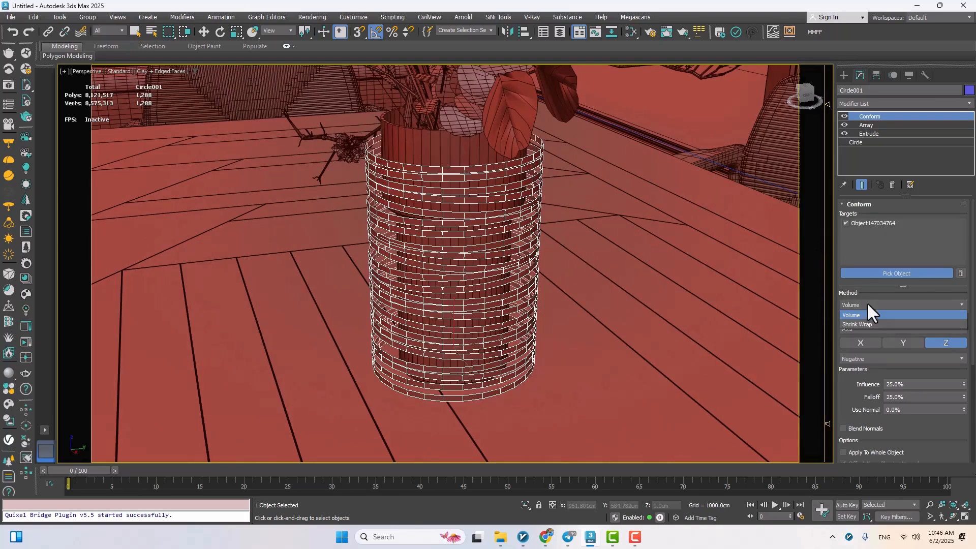
pyautogui.click(856, 324)
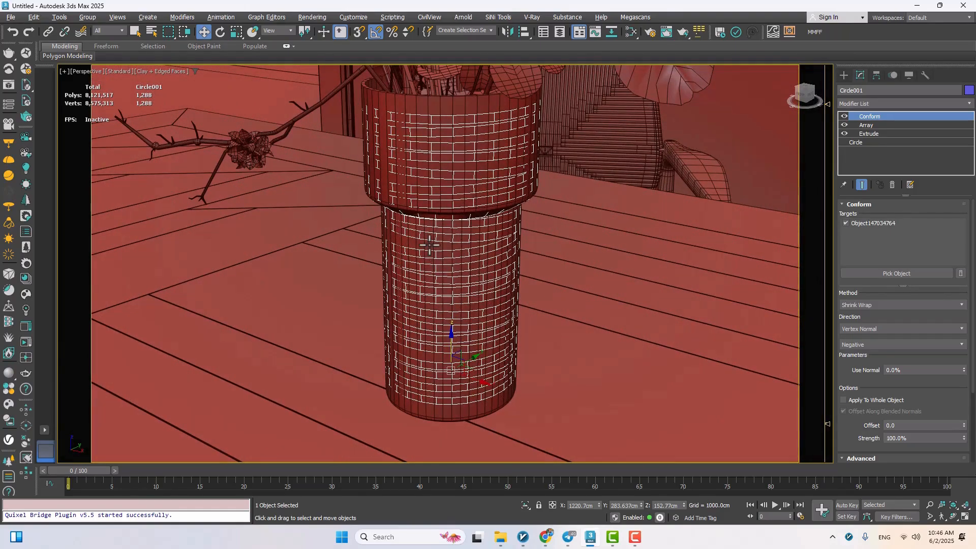
pyautogui.scroll(-3)
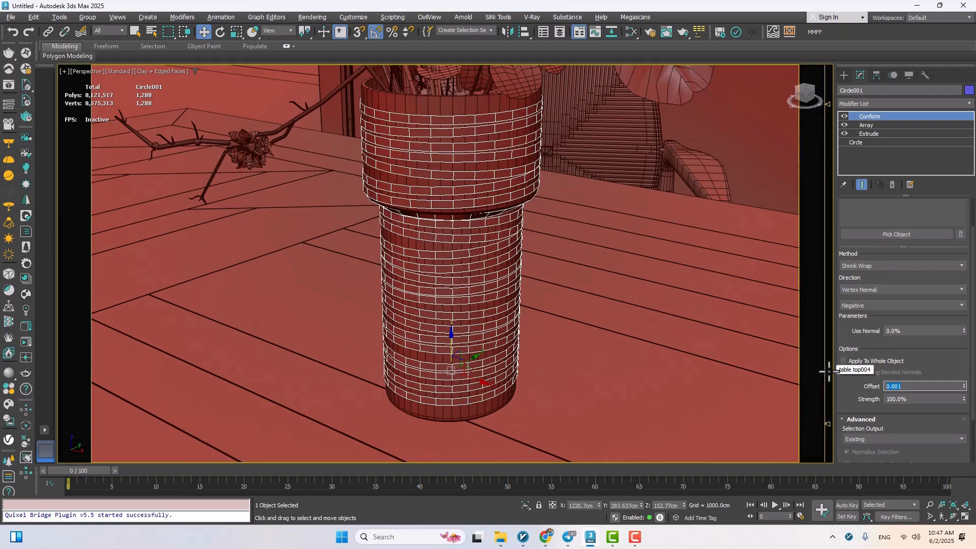
pyautogui.moveTo(843, 264)
pyautogui.write('0.4')
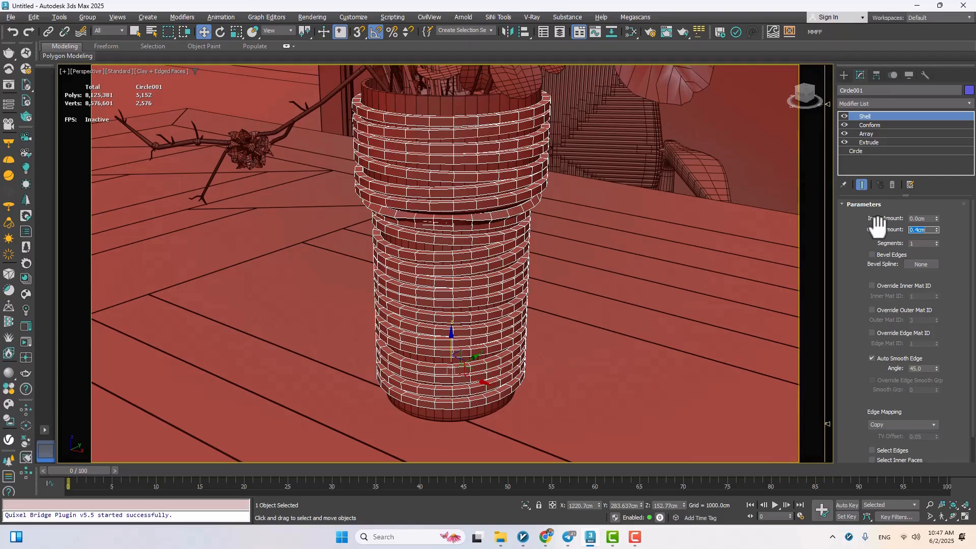
# Add a 0.4cm outer Shell and a TurboSmooth modifier to the rings
pyautogui.click(902, 104)
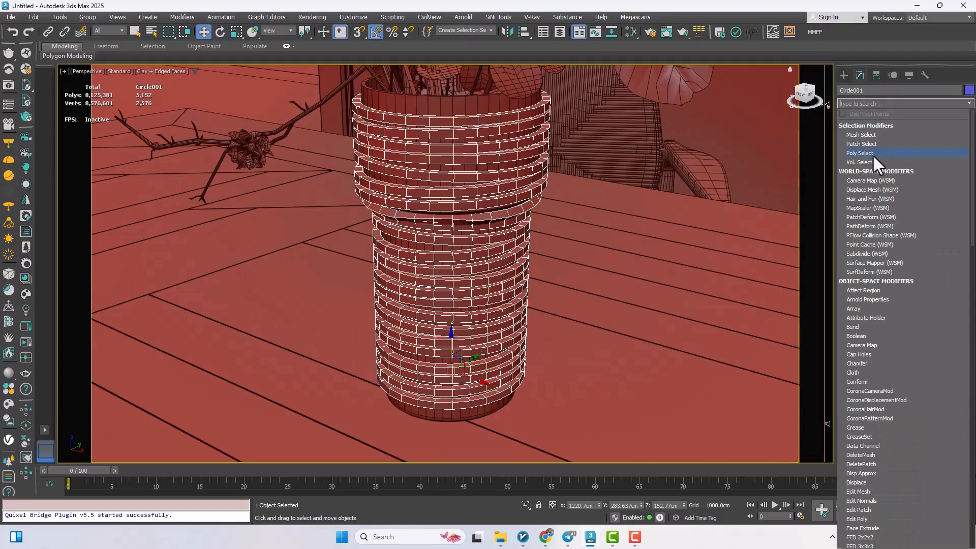
pyautogui.write('t')
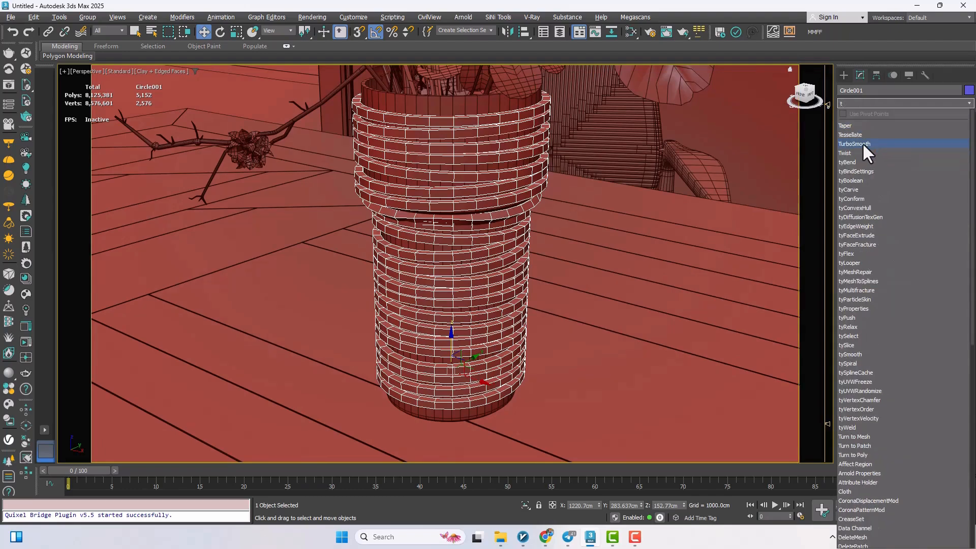
pyautogui.click(854, 144)
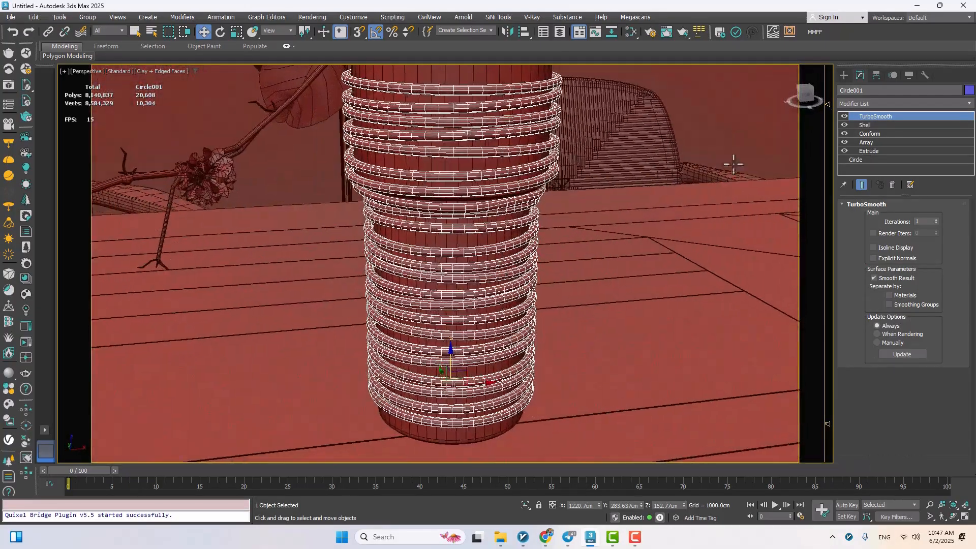
# Raise the Array's Count Z to 24 and its Offset to 1.8
pyautogui.click(865, 142)
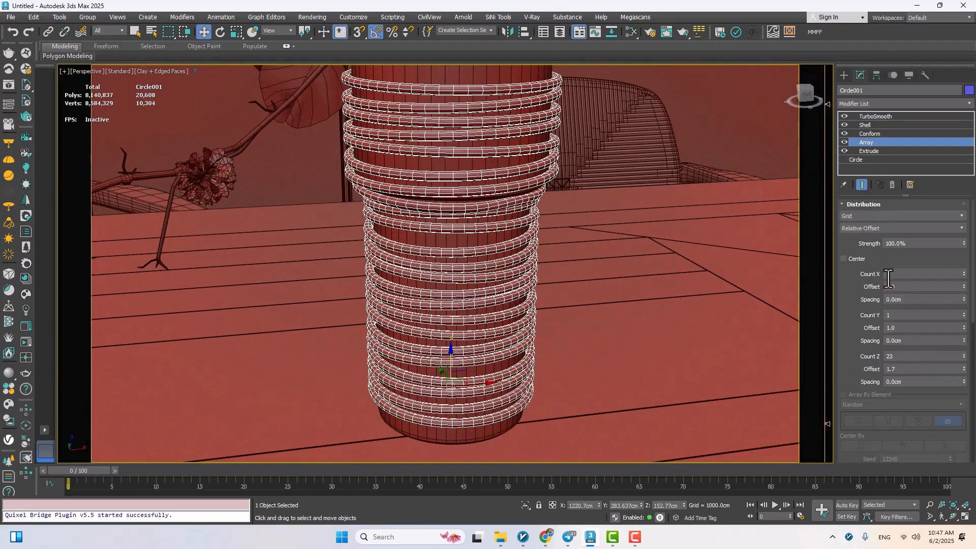
pyautogui.scroll(-3)
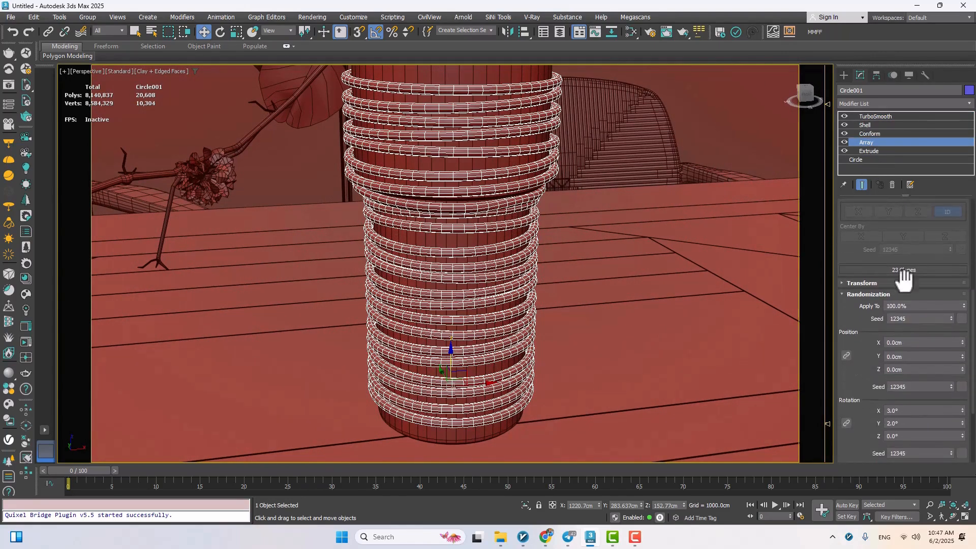
pyautogui.scroll(-3)
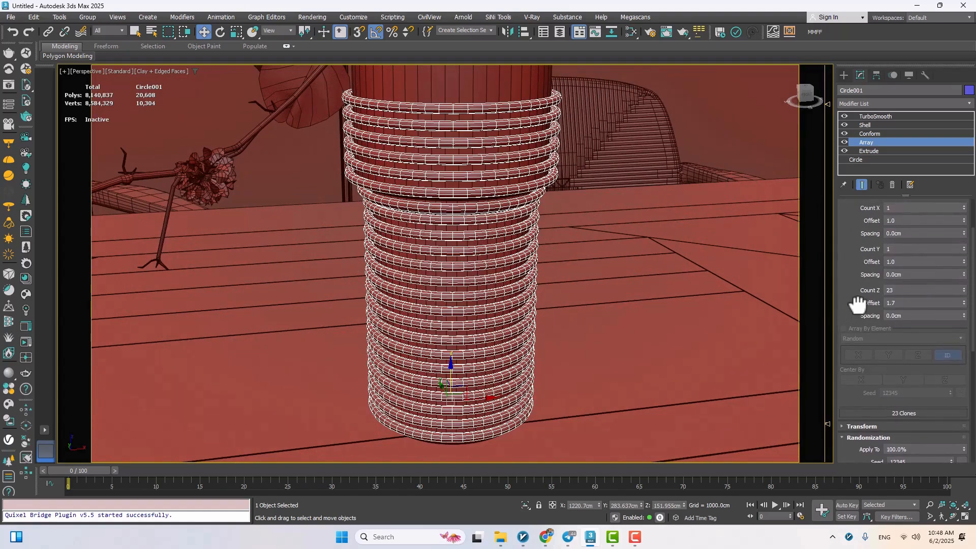
pyautogui.click(963, 288)
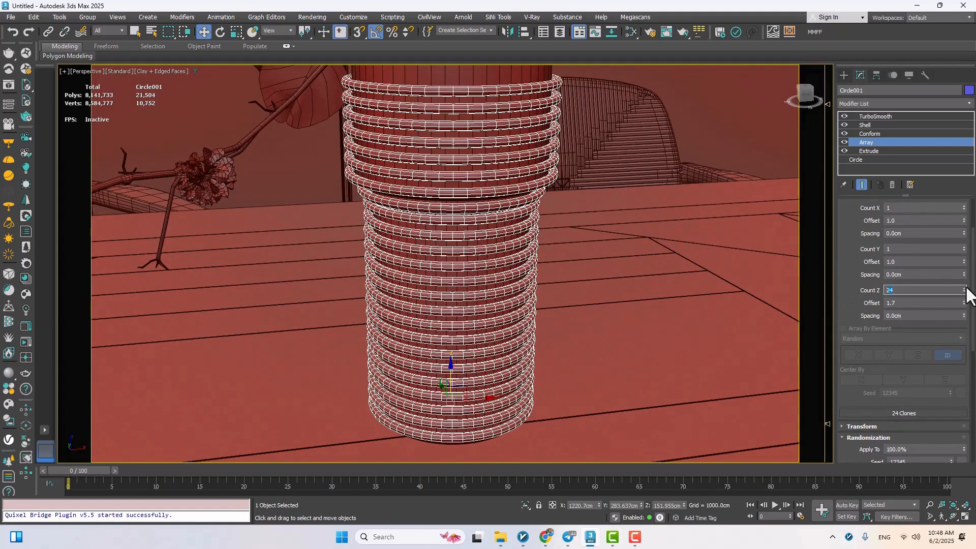
pyautogui.click(962, 287)
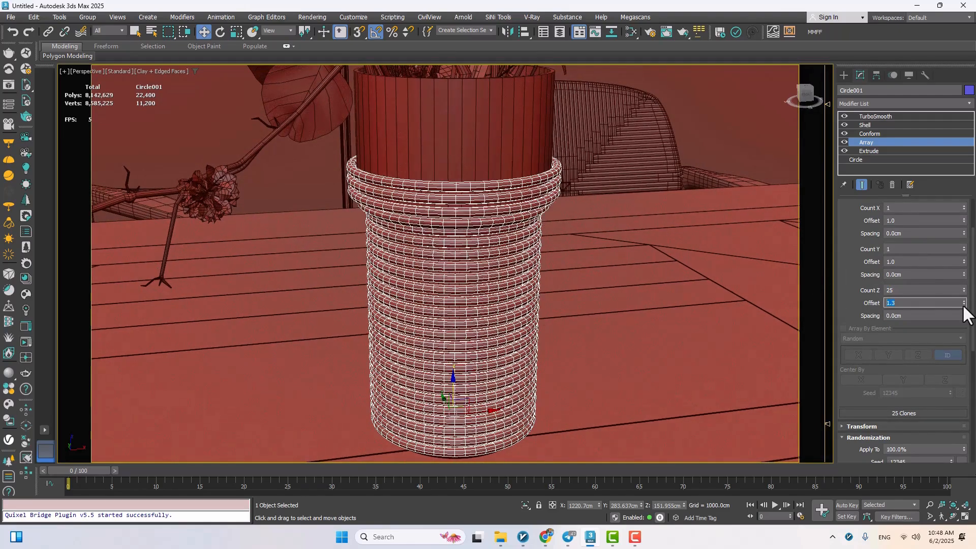
pyautogui.click(964, 287)
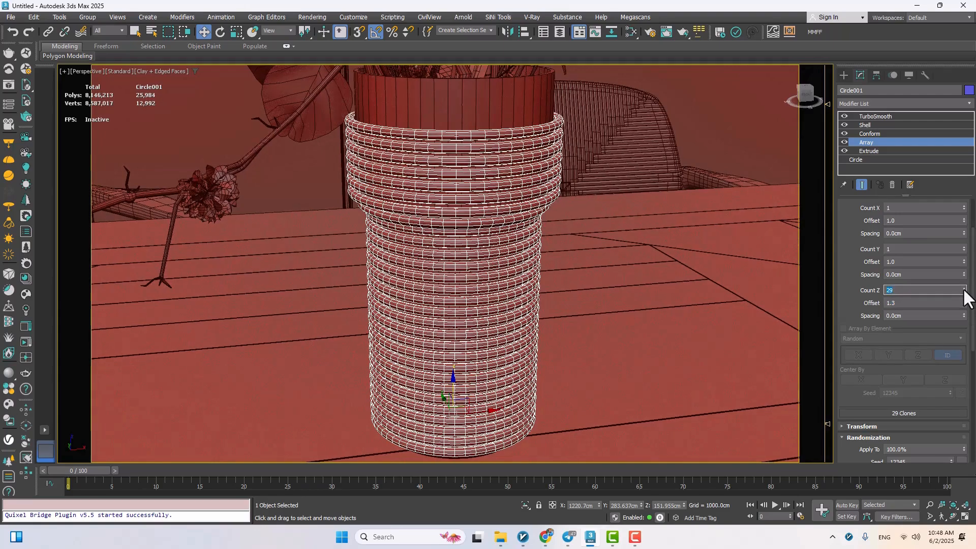
pyautogui.click(966, 287)
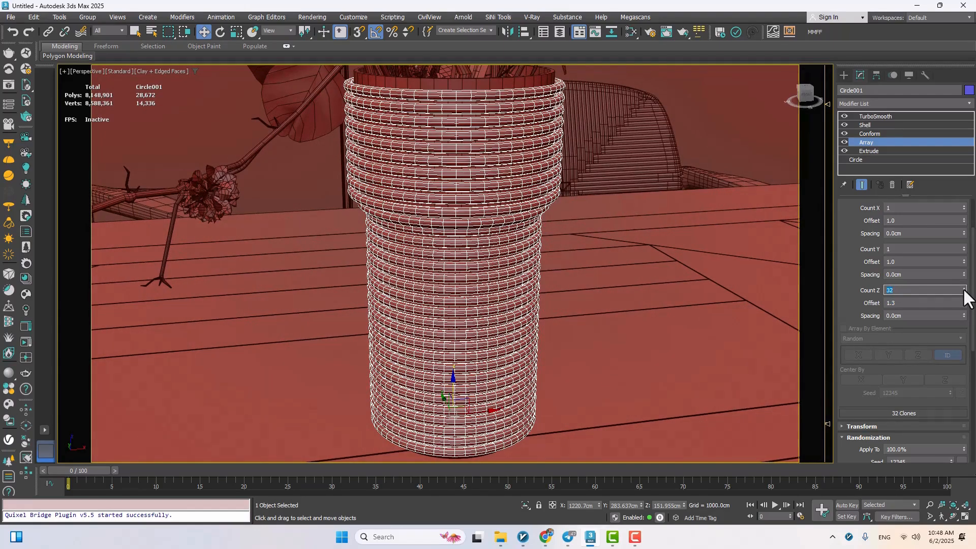
pyautogui.moveTo(960, 292)
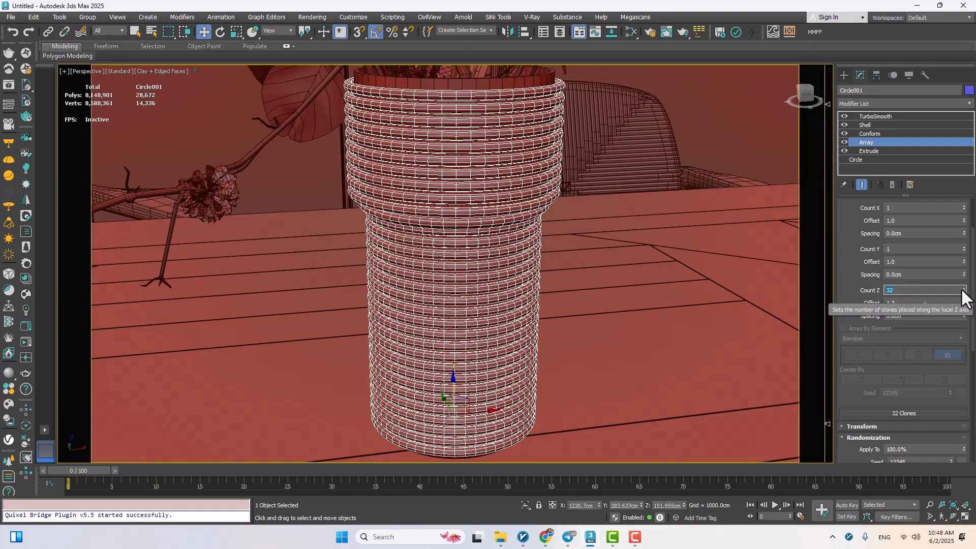
pyautogui.moveTo(863, 276)
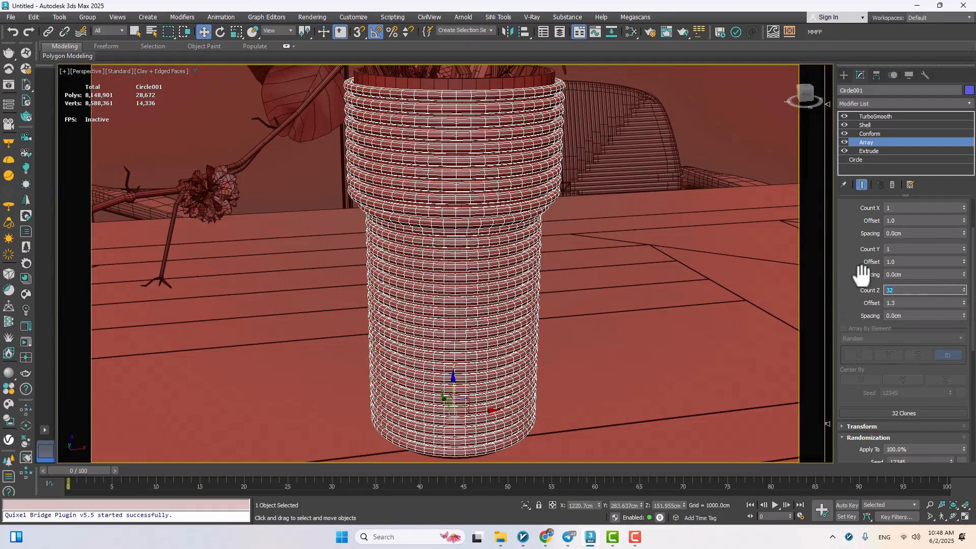
pyautogui.click(963, 293)
pyautogui.write('1.9')
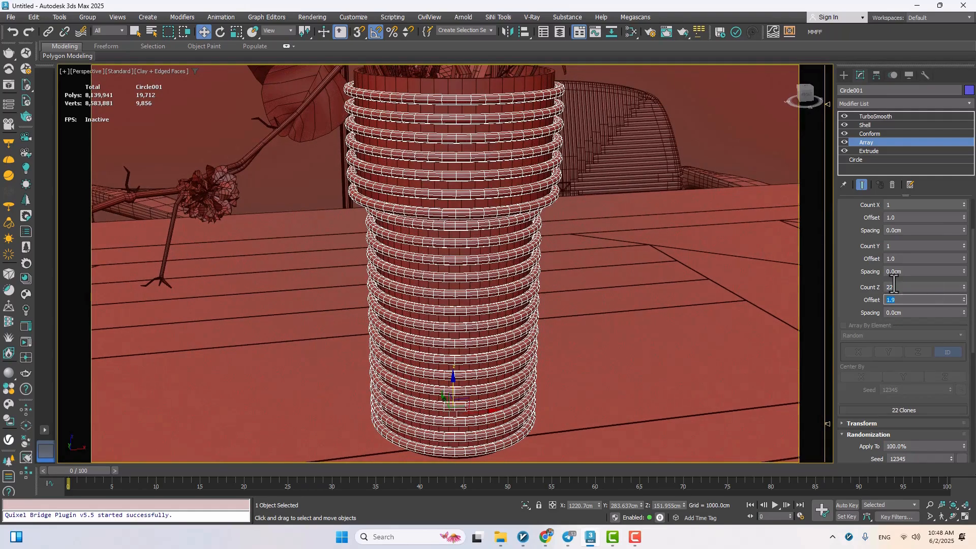
pyautogui.scroll(-3)
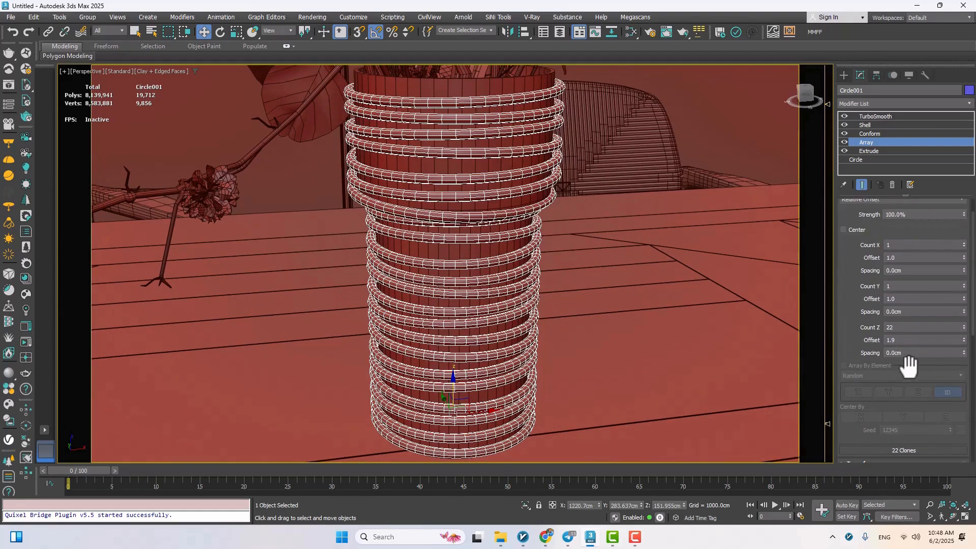
pyautogui.click(964, 325)
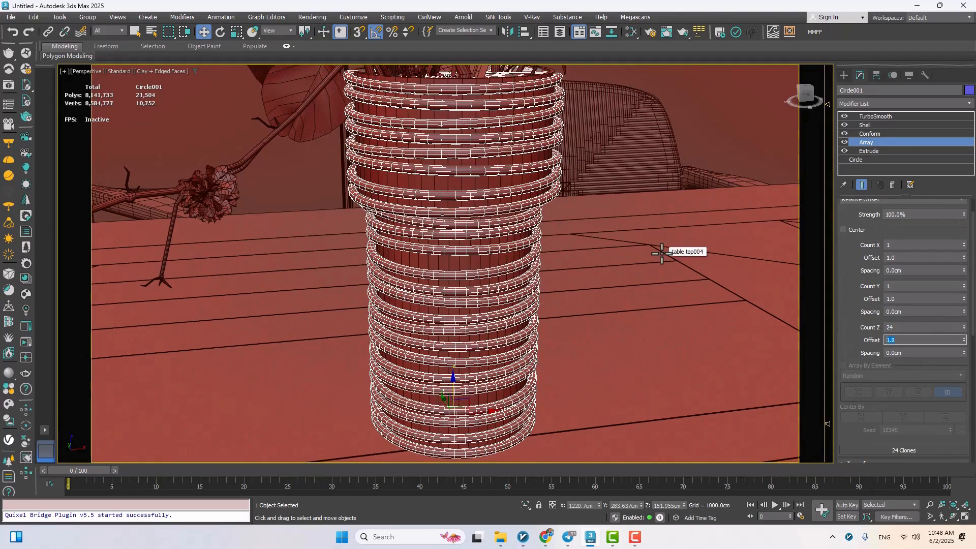
# Clone the ring stack as an independent Copy named Circle002
pyautogui.click(875, 117)
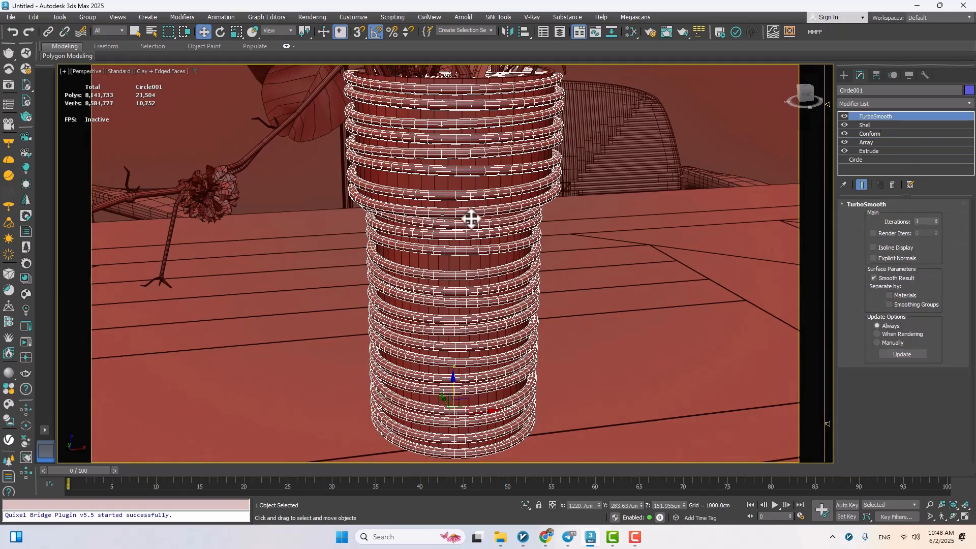
pyautogui.moveTo(453, 234)
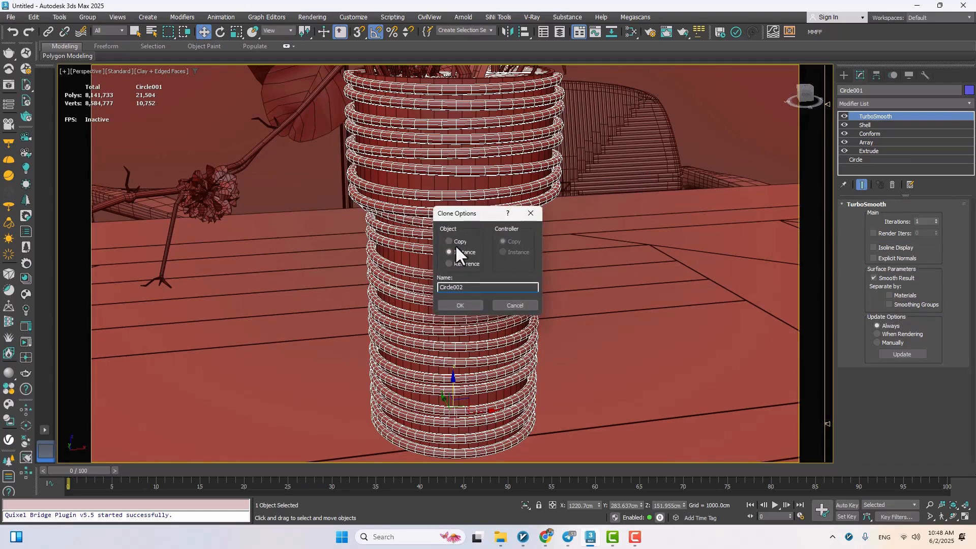
pyautogui.click(449, 242)
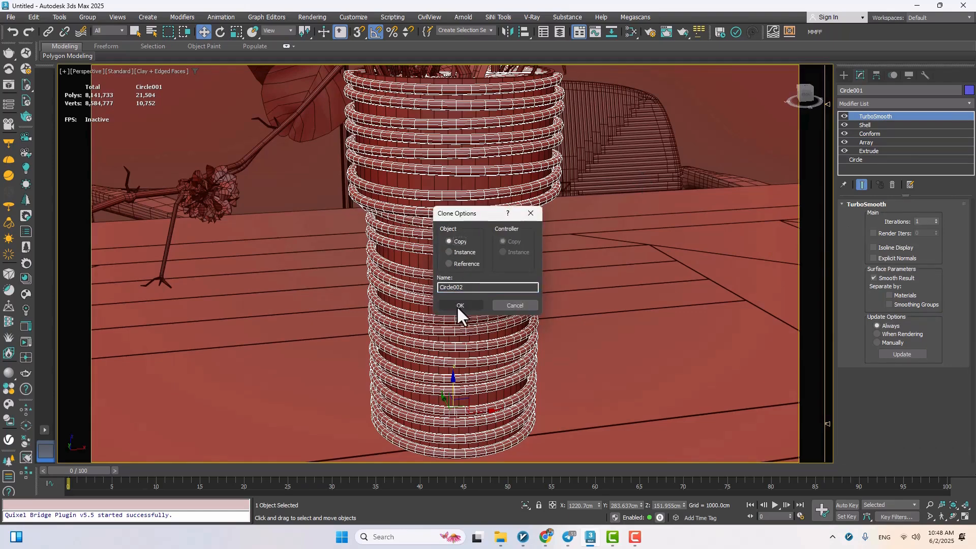
pyautogui.click(460, 306)
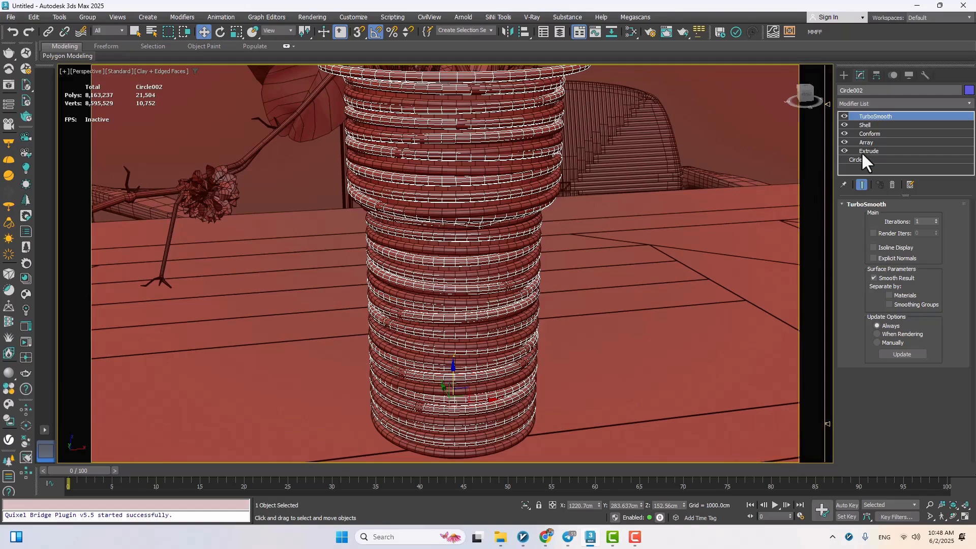
# Set Circle002's Array Rotation Seed to 12348
pyautogui.click(865, 142)
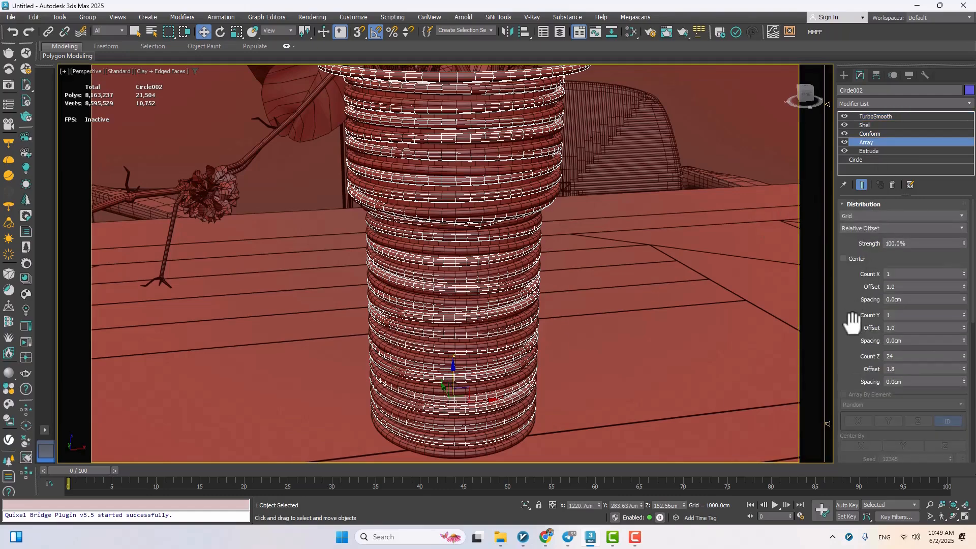
pyautogui.scroll(-3)
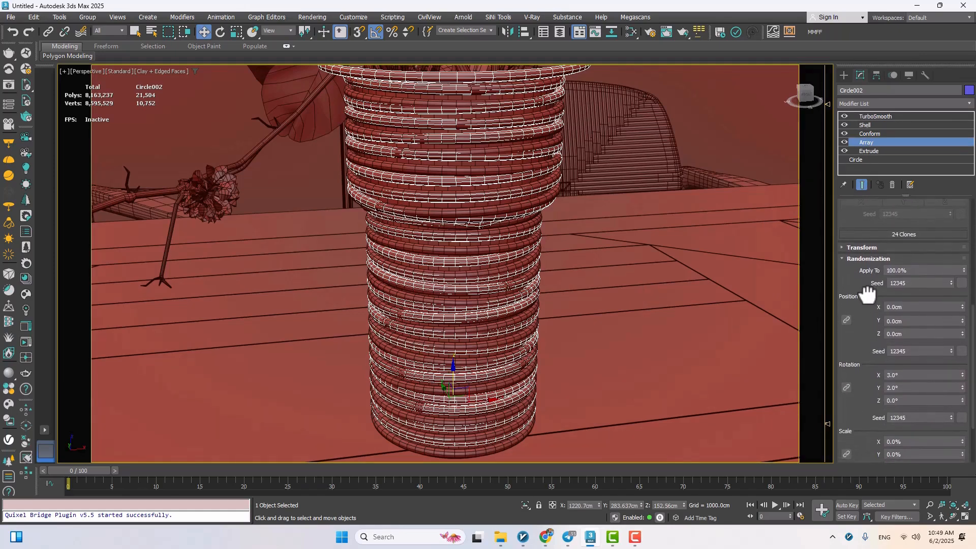
pyautogui.scroll(-3)
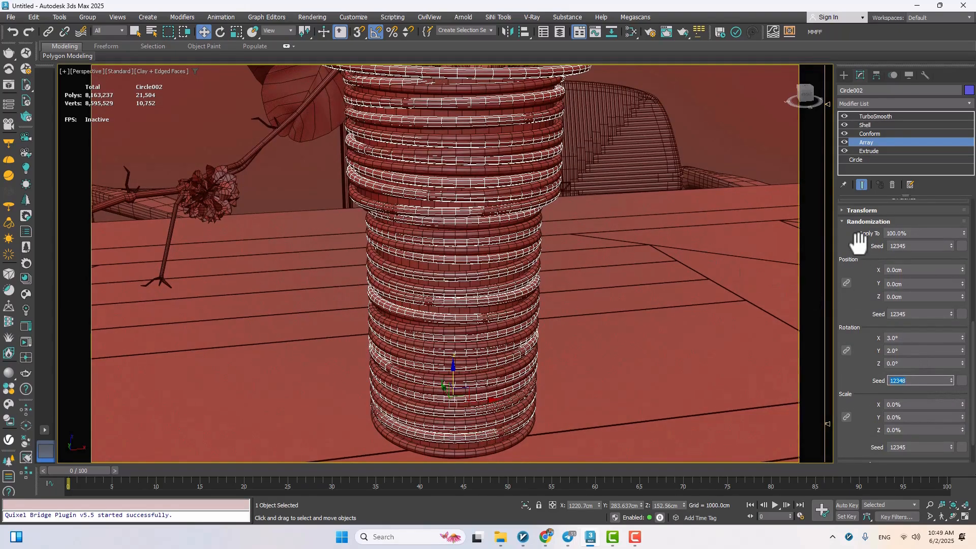
pyautogui.click(870, 133)
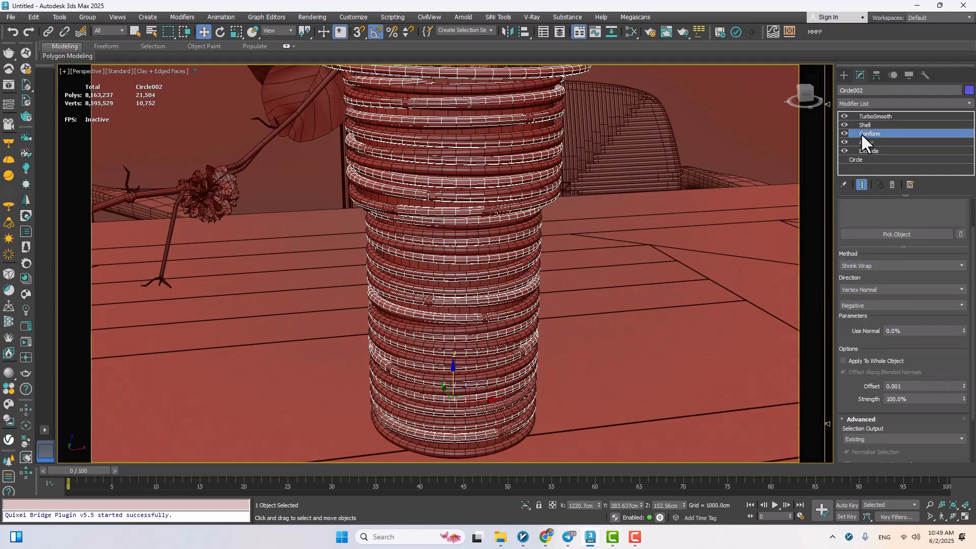
# Pick Circle001 as a second Conform target for Circle002
pyautogui.click(869, 133)
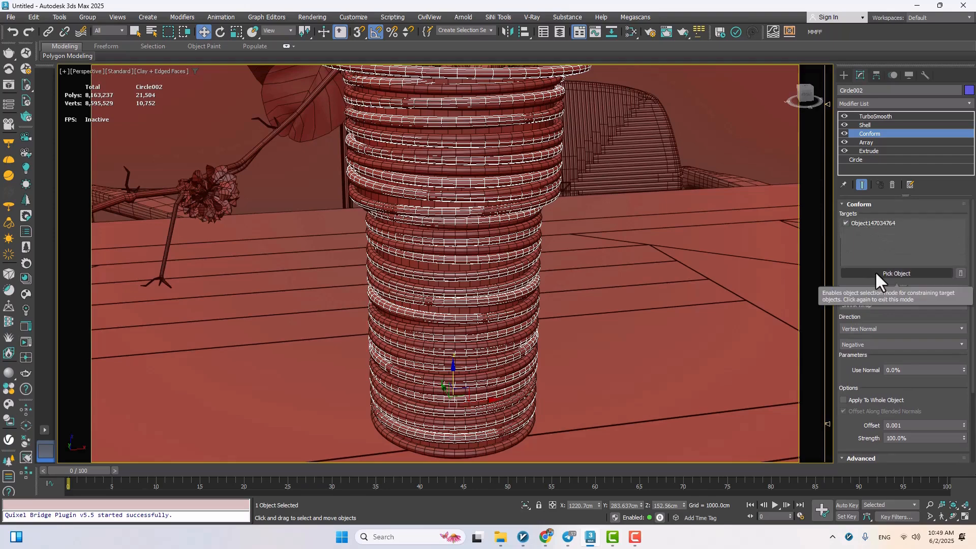
pyautogui.click(895, 272)
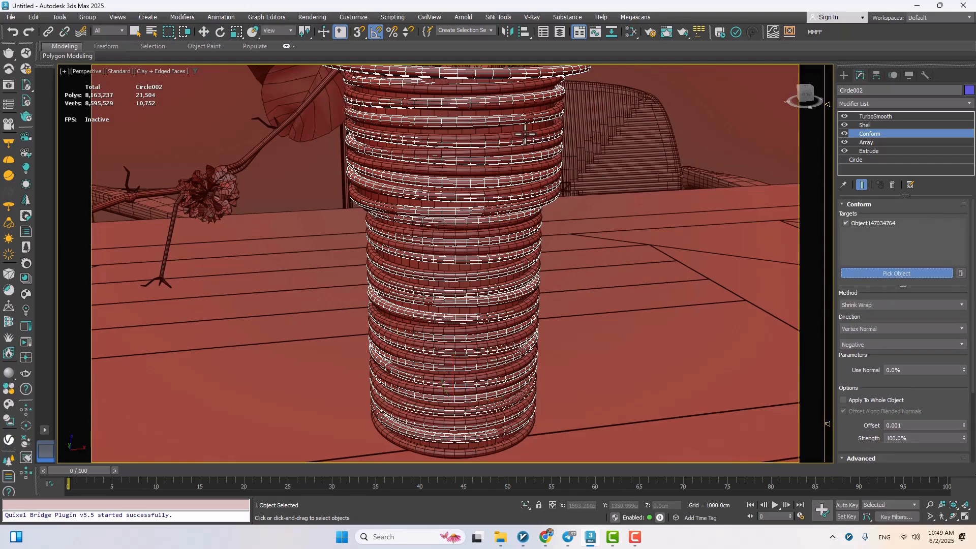
pyautogui.click(895, 273)
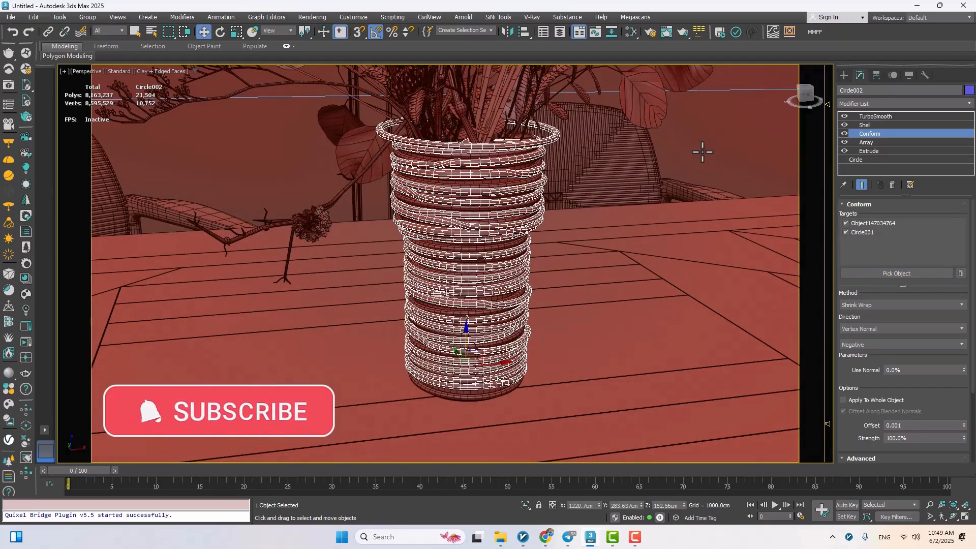
pyautogui.click(875, 116)
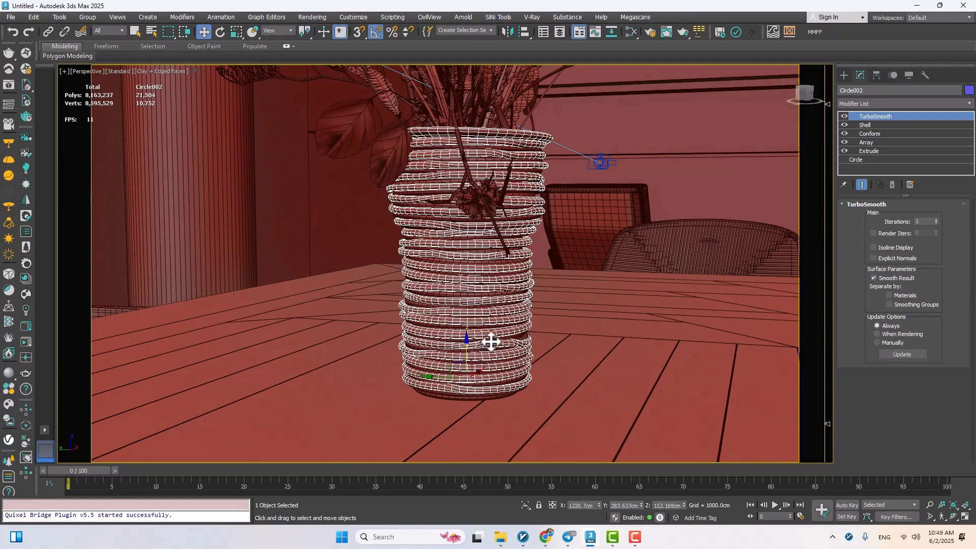
pyautogui.click(866, 142)
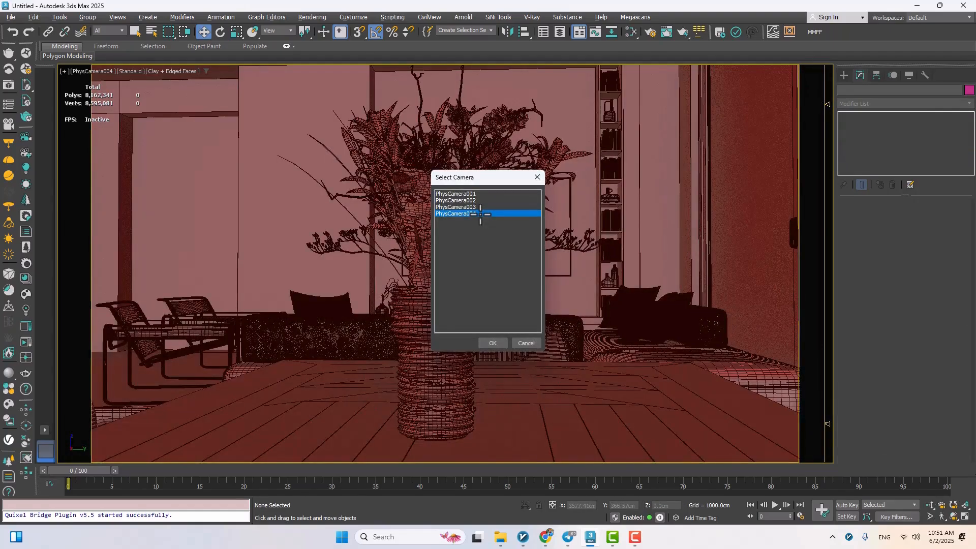
# Switch the viewport to PhysCamera004 to frame the rope-wrapped vase
pyautogui.click(491, 343)
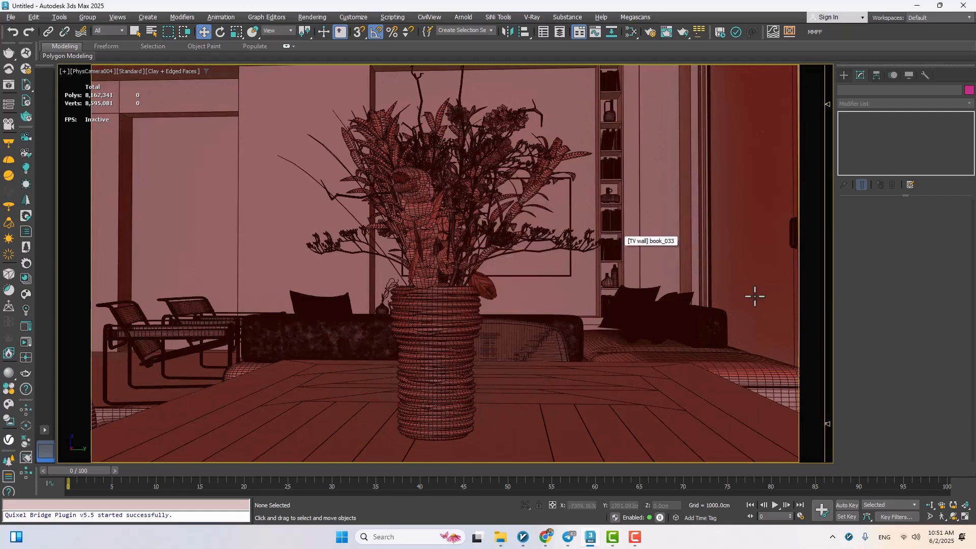